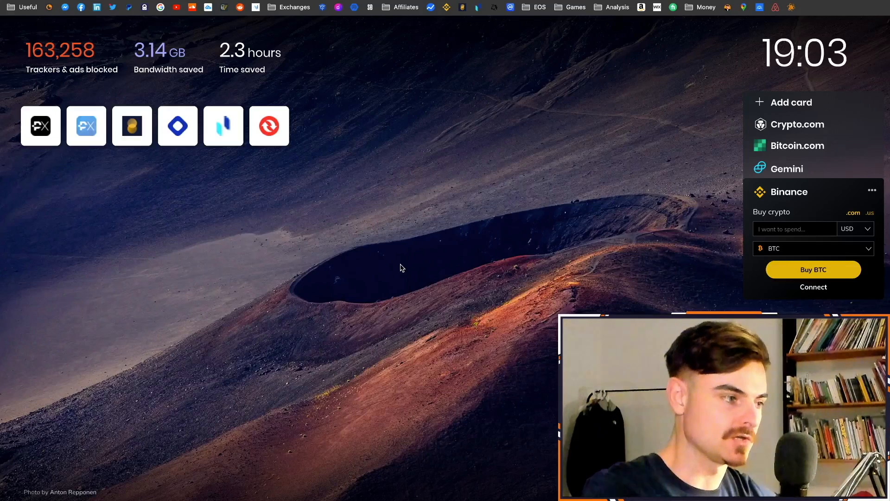
{"action": "mouse_move", "coordinate": [434, 246]}
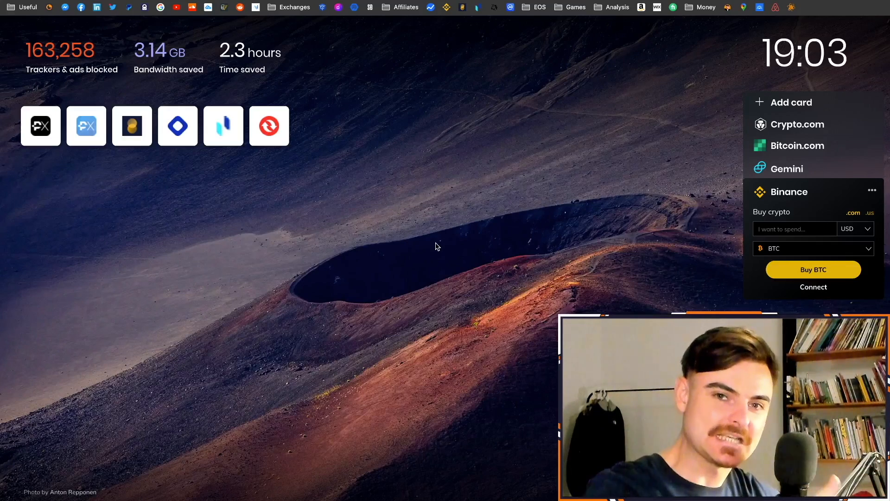
{"action": "mouse_move", "coordinate": [385, 280]}
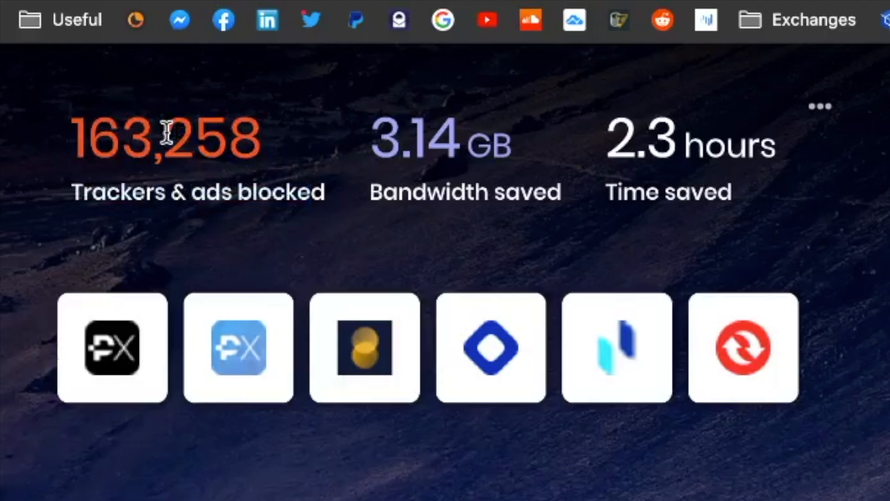
{"action": "mouse_move", "coordinate": [389, 143]}
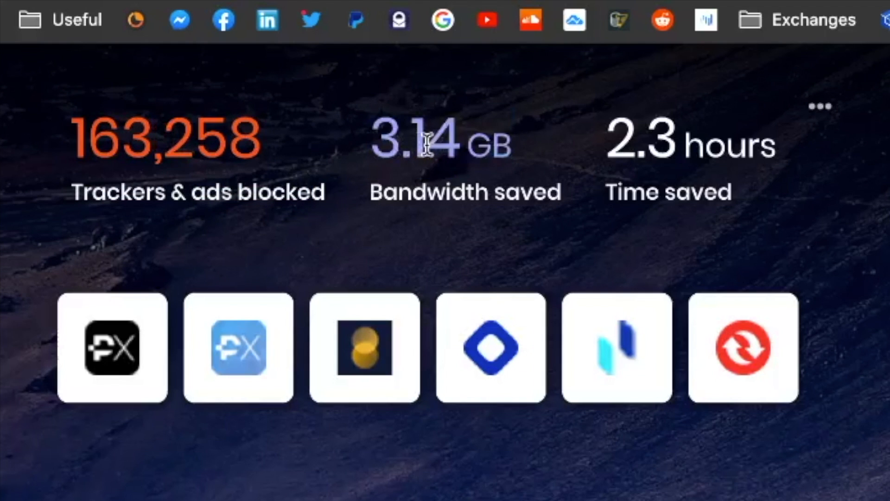
{"action": "mouse_move", "coordinate": [627, 150]}
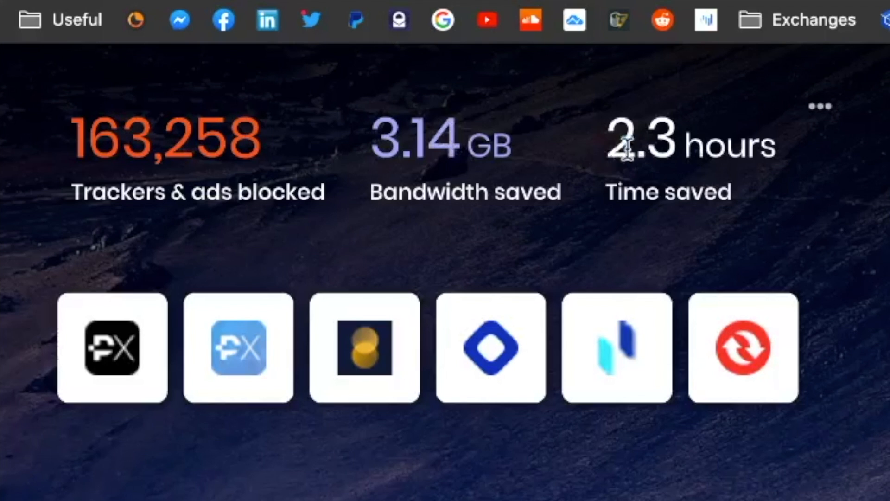